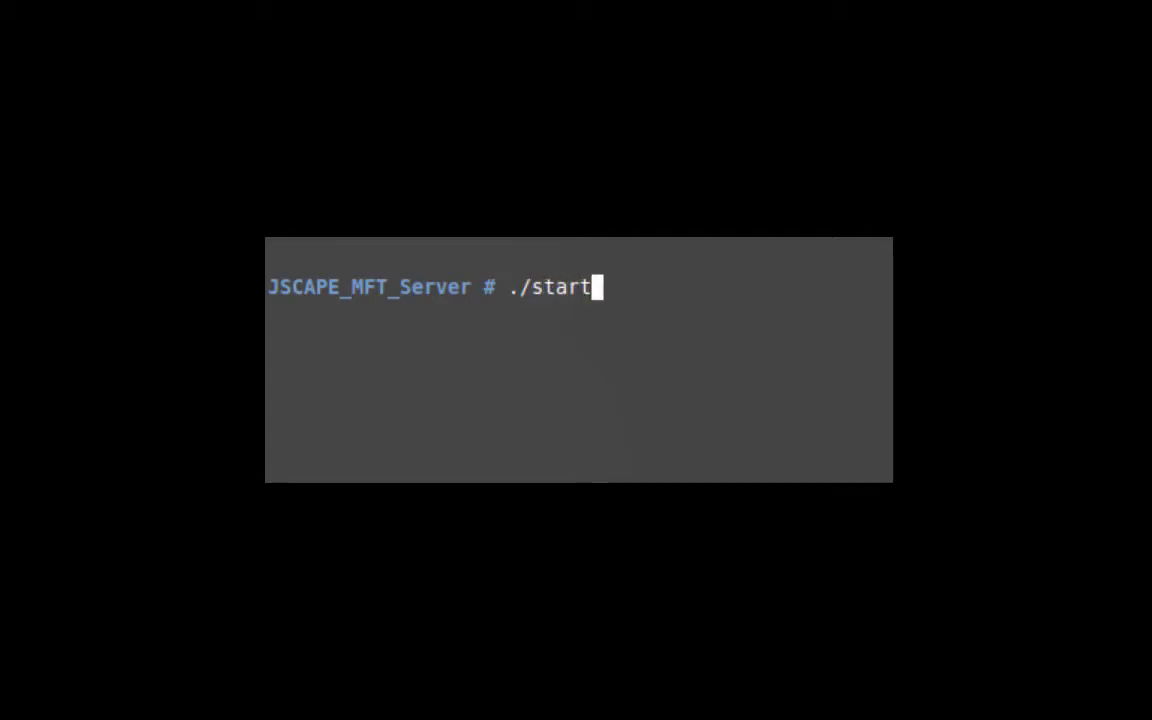
- Run ./start_service.sh in Terminal to start the JSCAPE MFT Server service
type("_service")
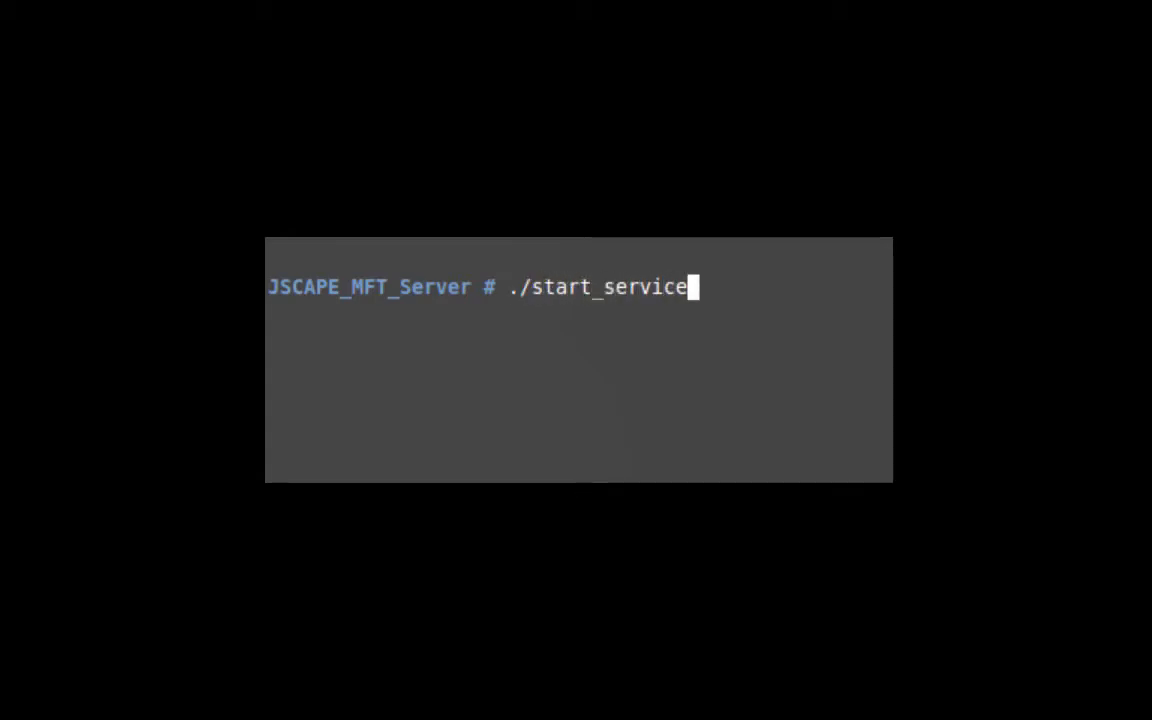
type(".sh")
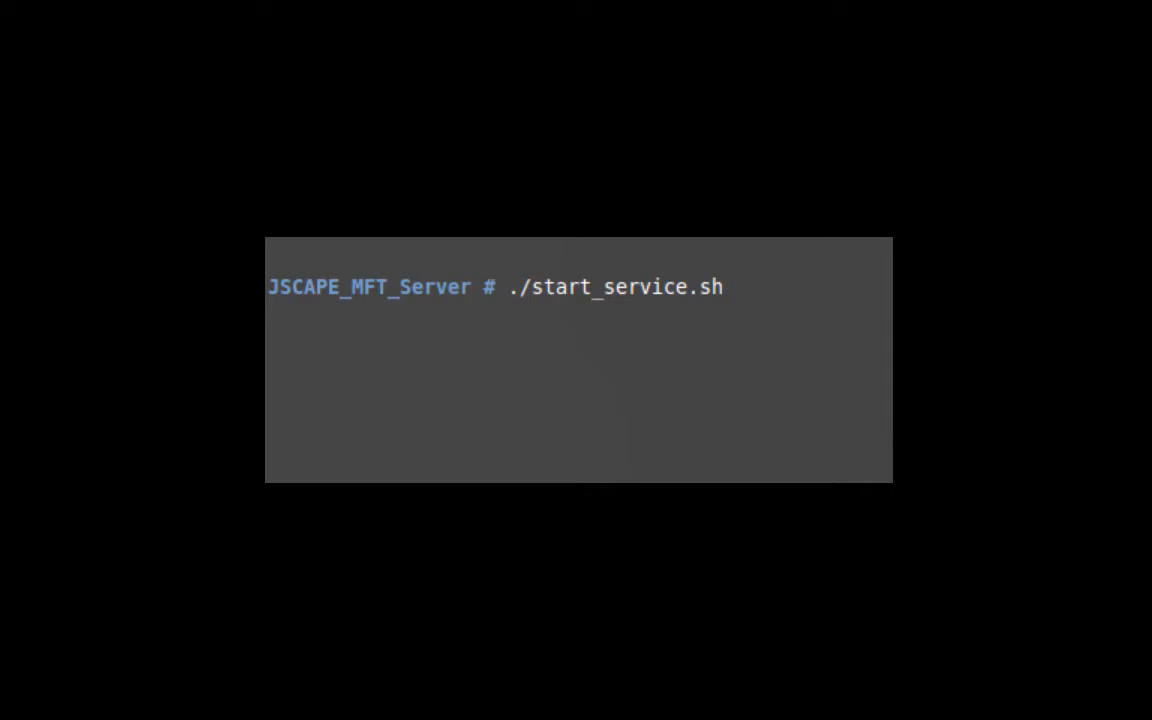
key("Return")
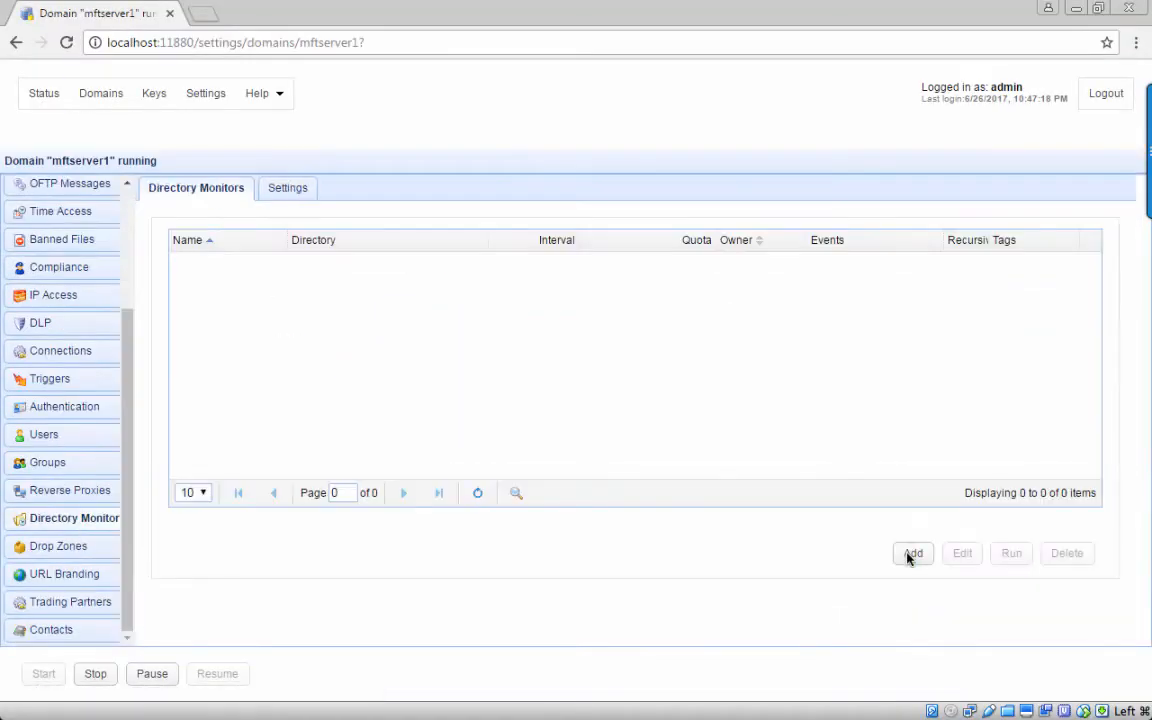
- Log out of the admin console and fill in the admin credentials on the login page
left_click(912, 553)
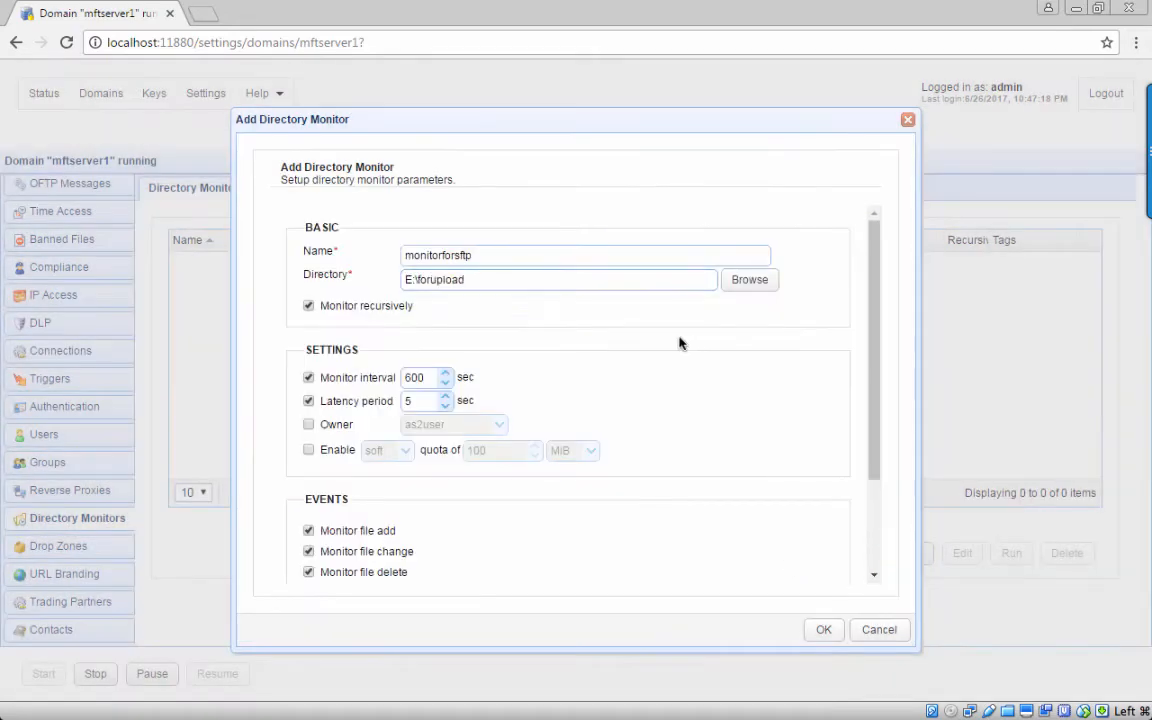
left_click(823, 629)
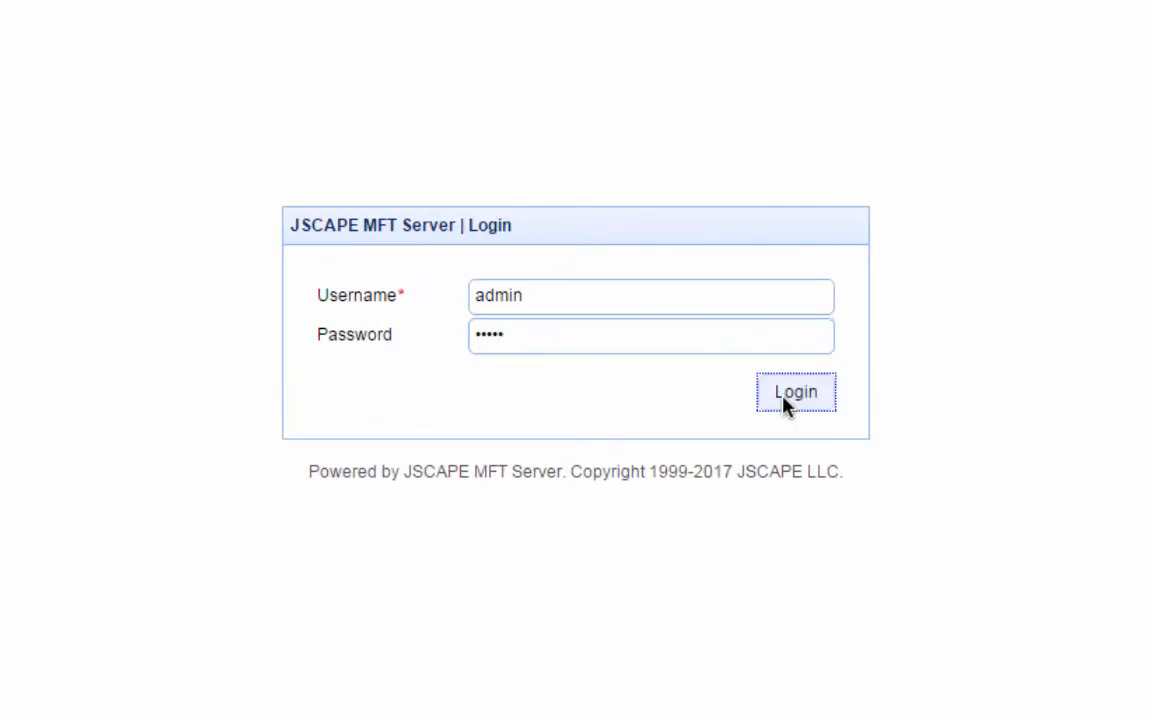
- Log in as admin, open domain mftserver1, and reach Directory Monitors in the sidebar
left_click(795, 391)
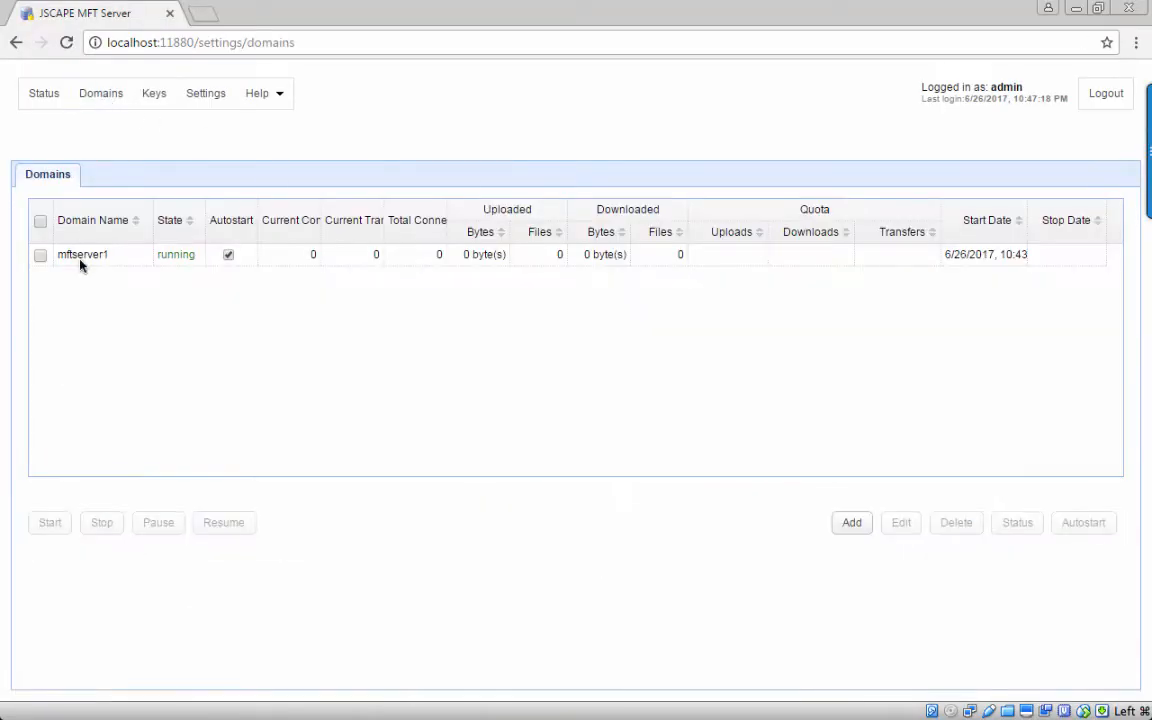
left_click(82, 254)
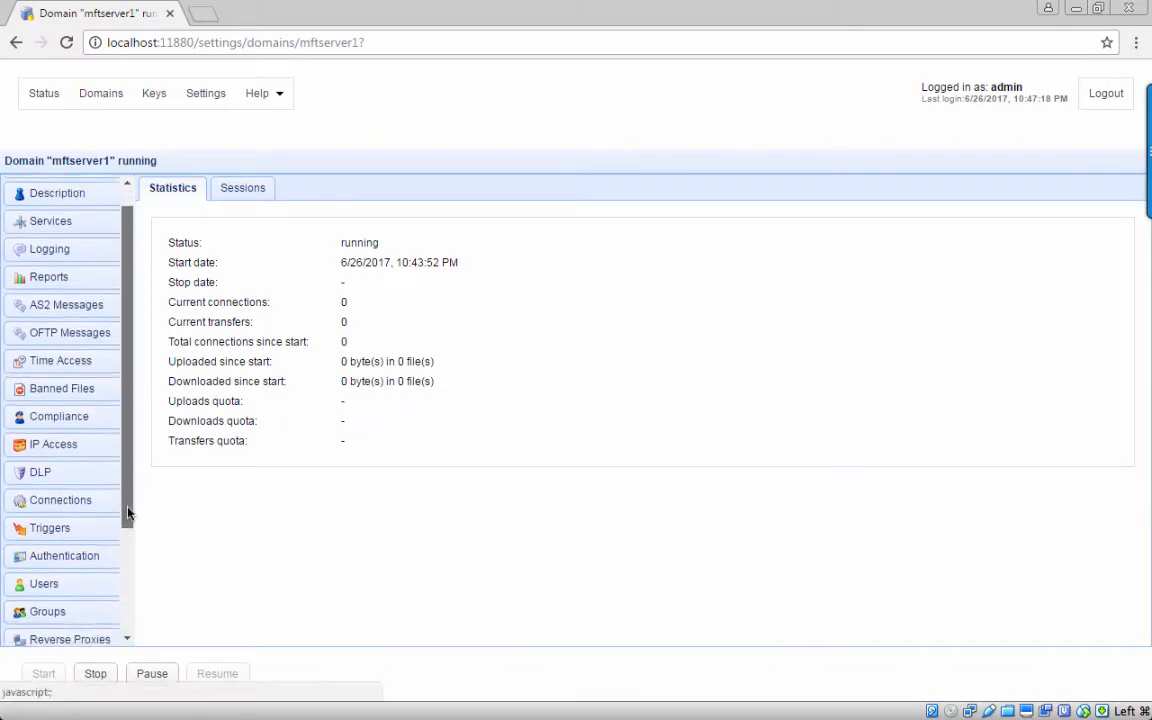
scroll("down", 3)
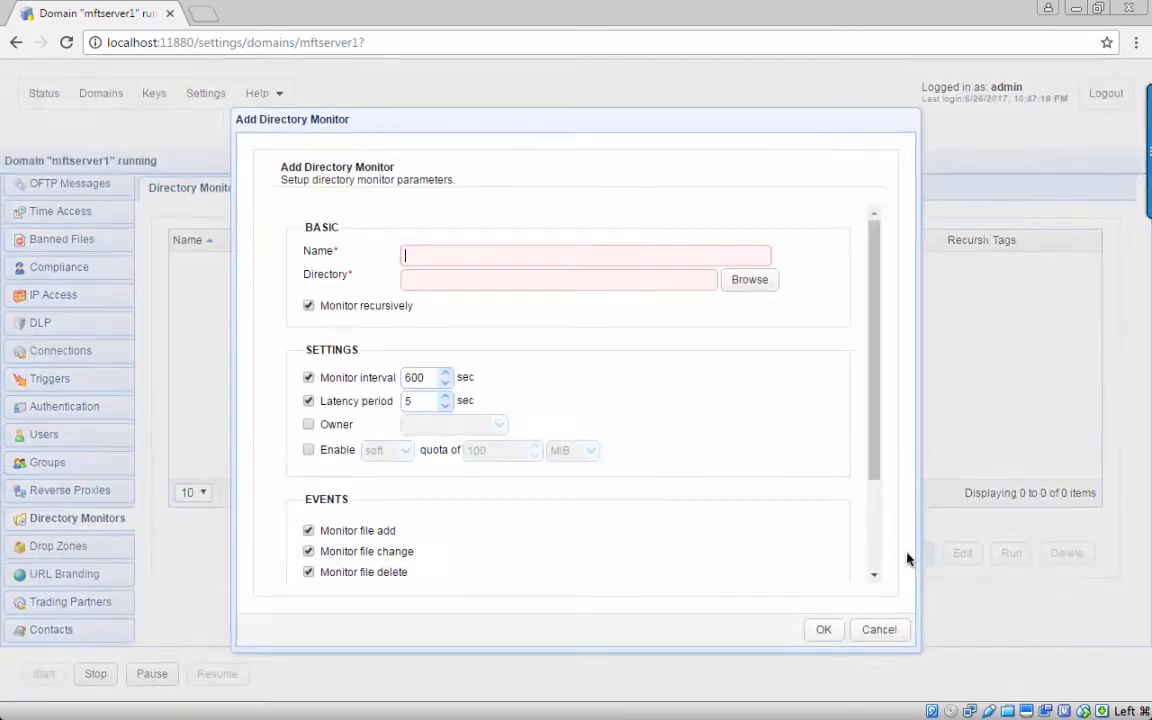
- Name the monitor 'monitorforsftp' and set its watched folder to E:\forupload
left_click(823, 629)
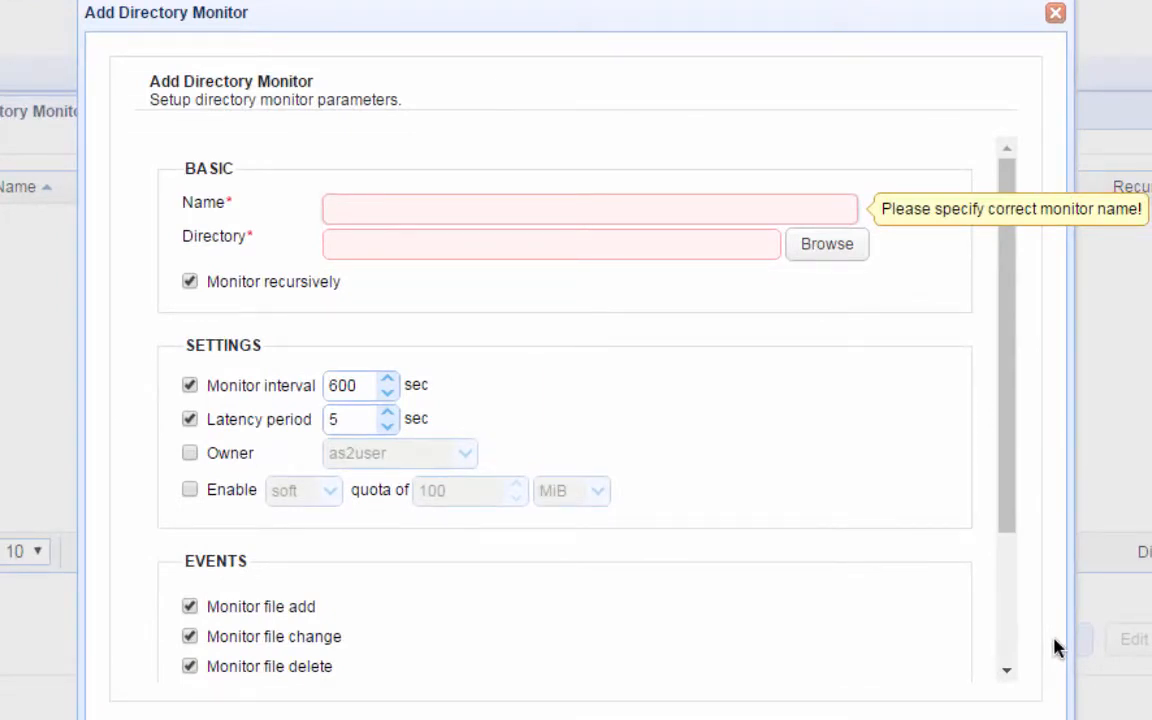
type("mon")
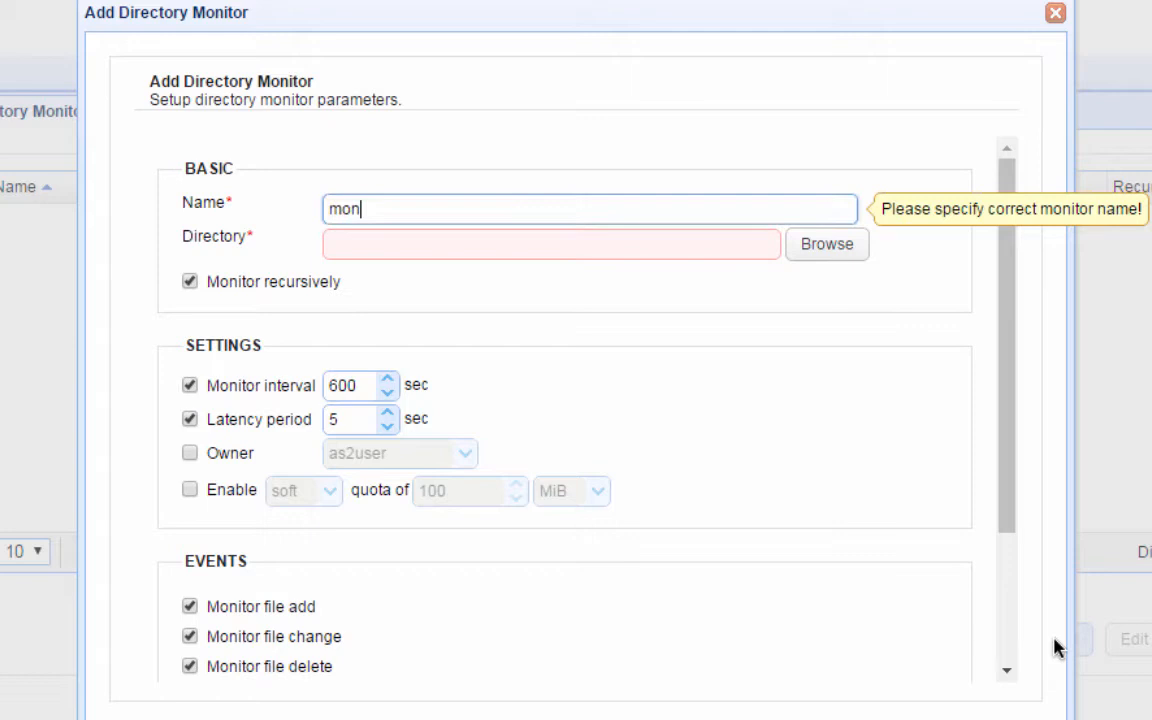
type("itor")
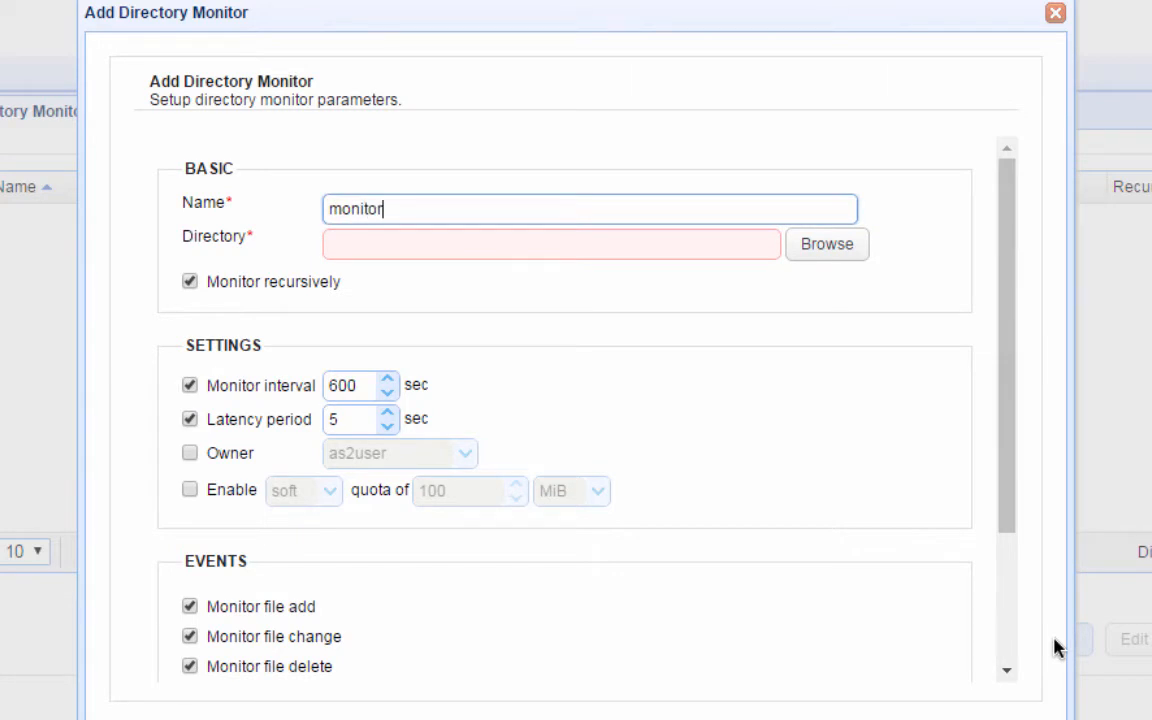
type("forsftp")
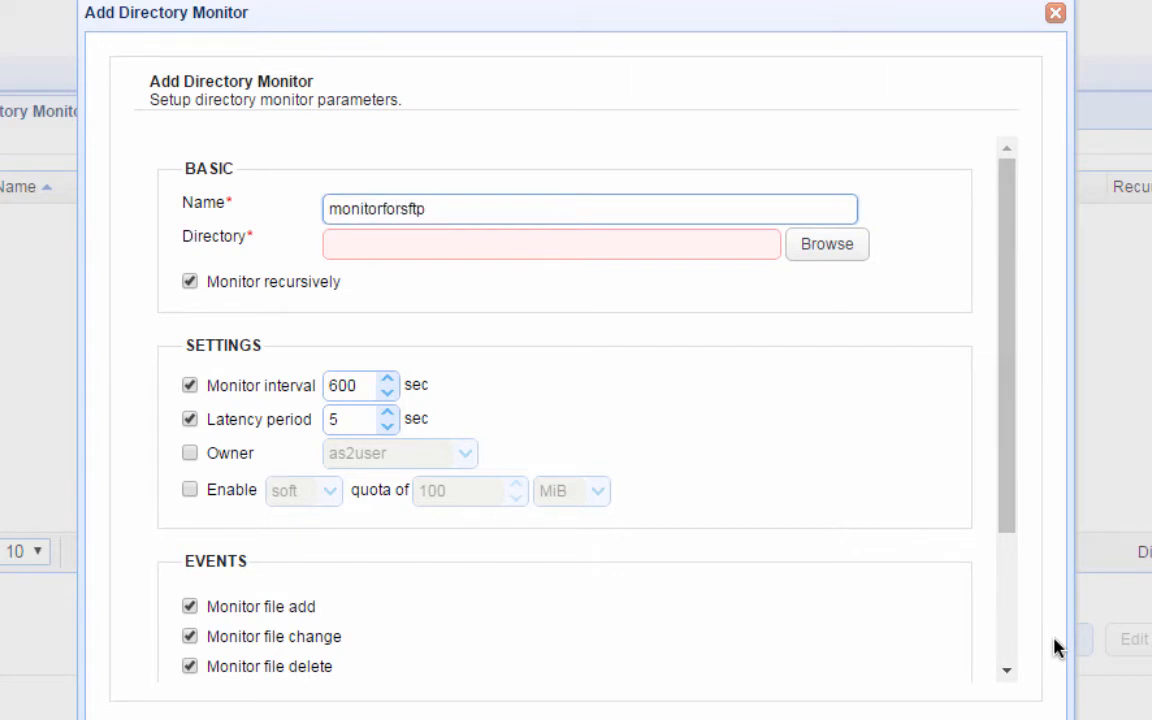
left_click(826, 244)
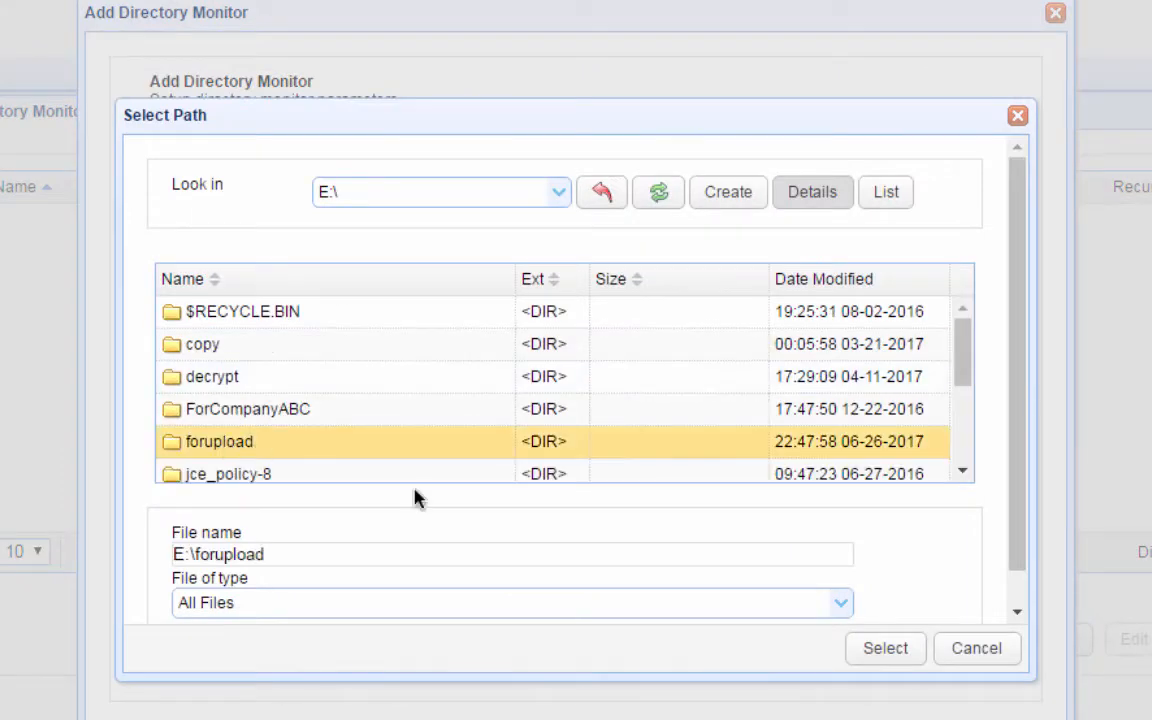
left_click(884, 648)
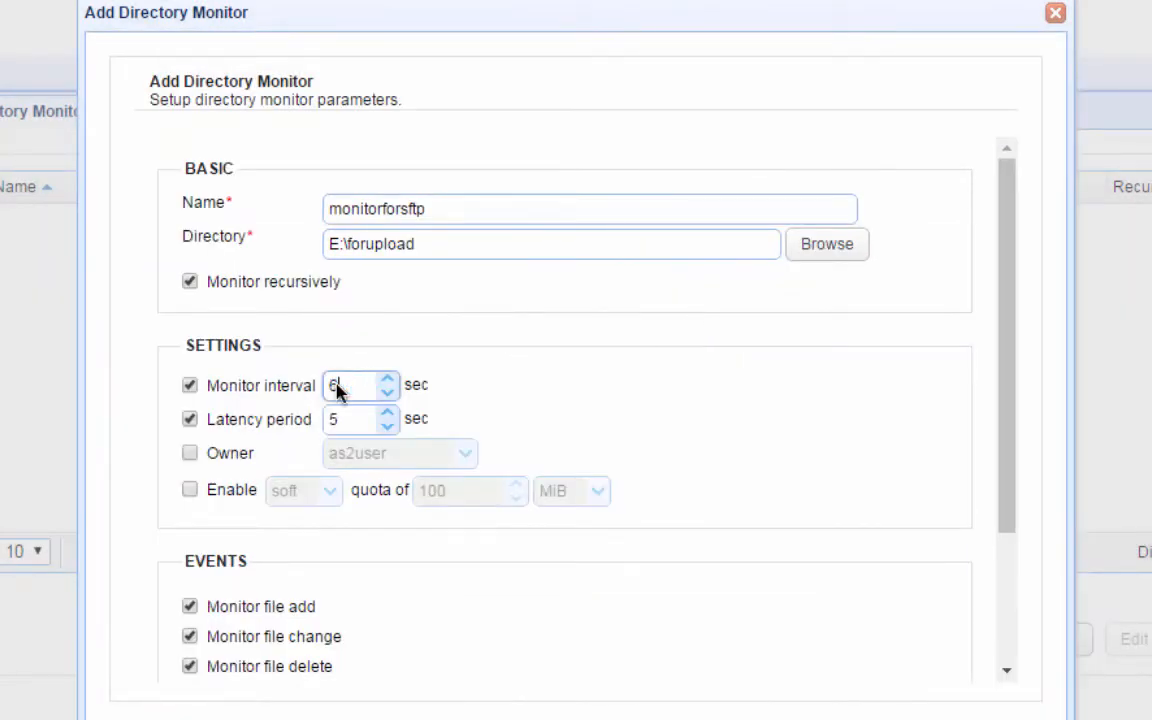
- Set a 60-second interval, disable recursive and change monitoring, and save the monitor
type("0")
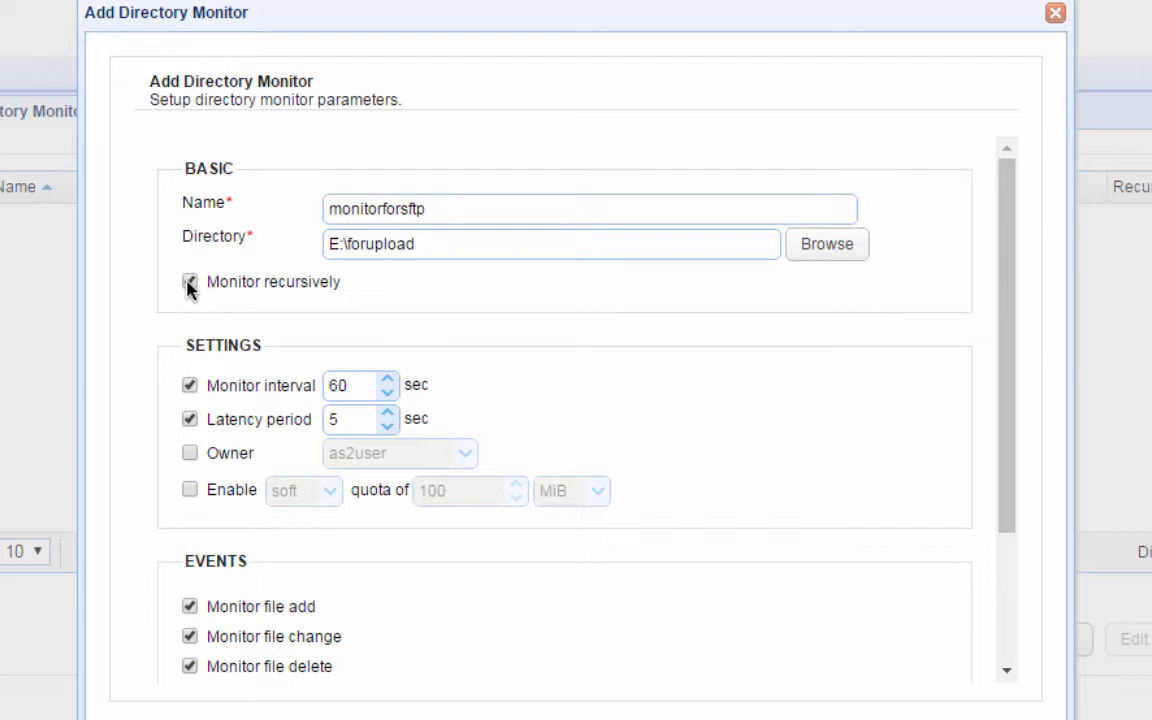
left_click(190, 282)
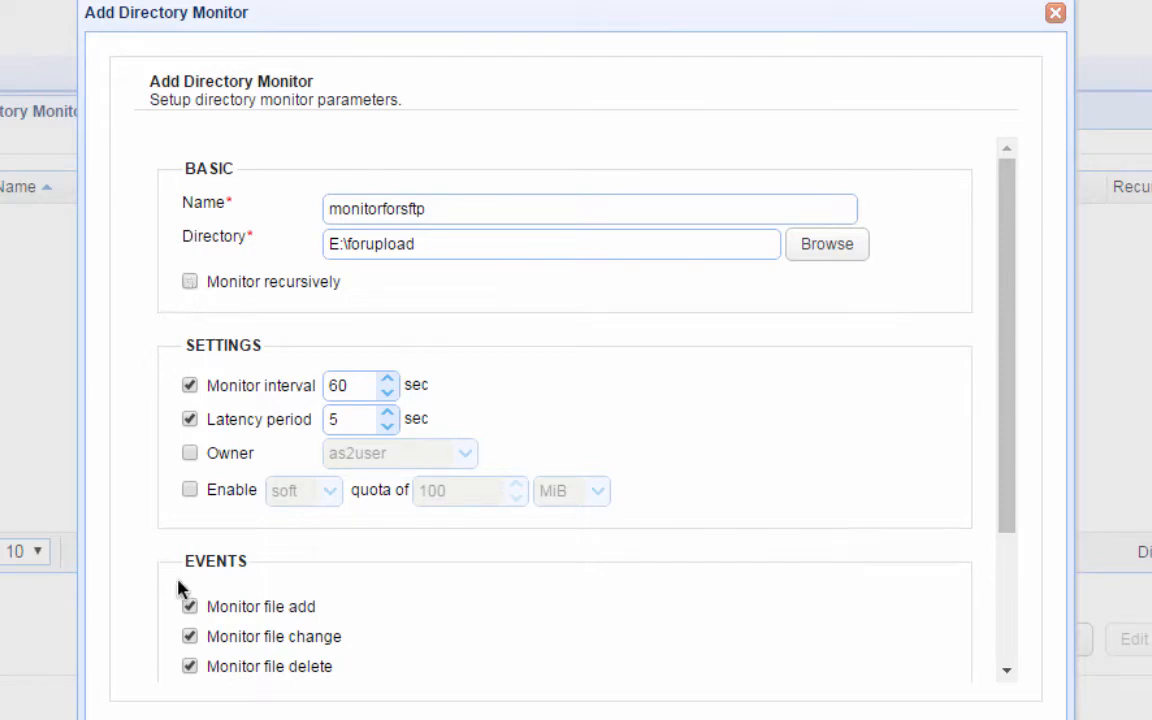
left_click(190, 636)
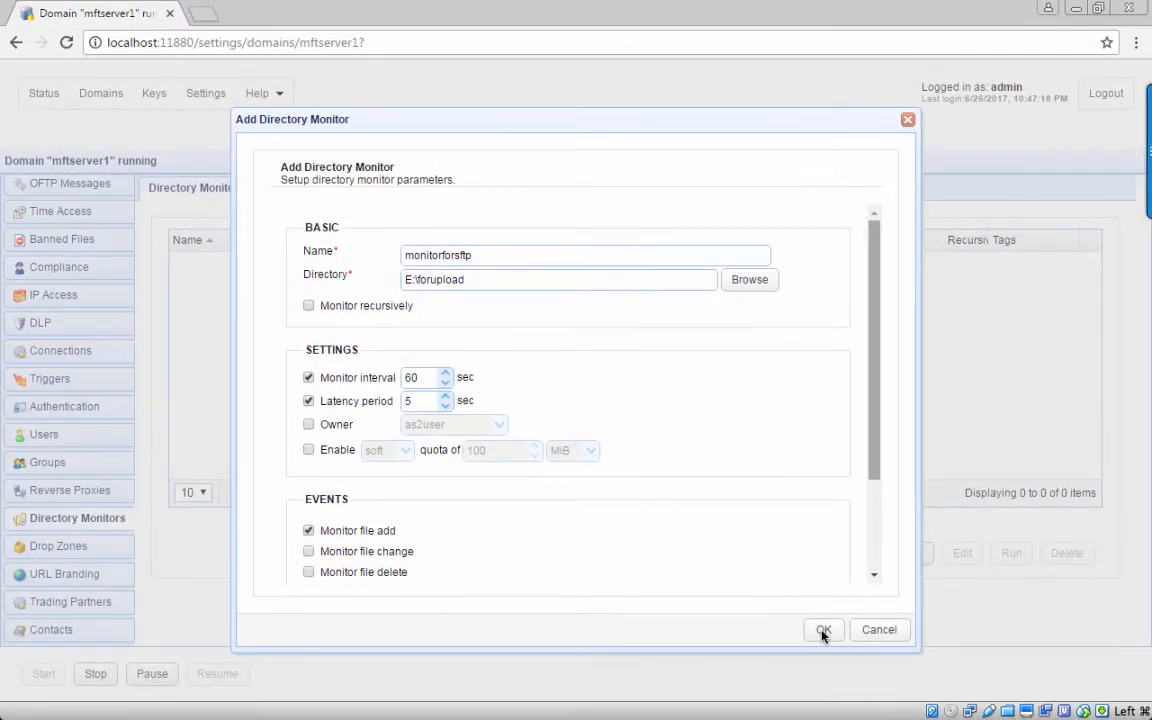
left_click(823, 629)
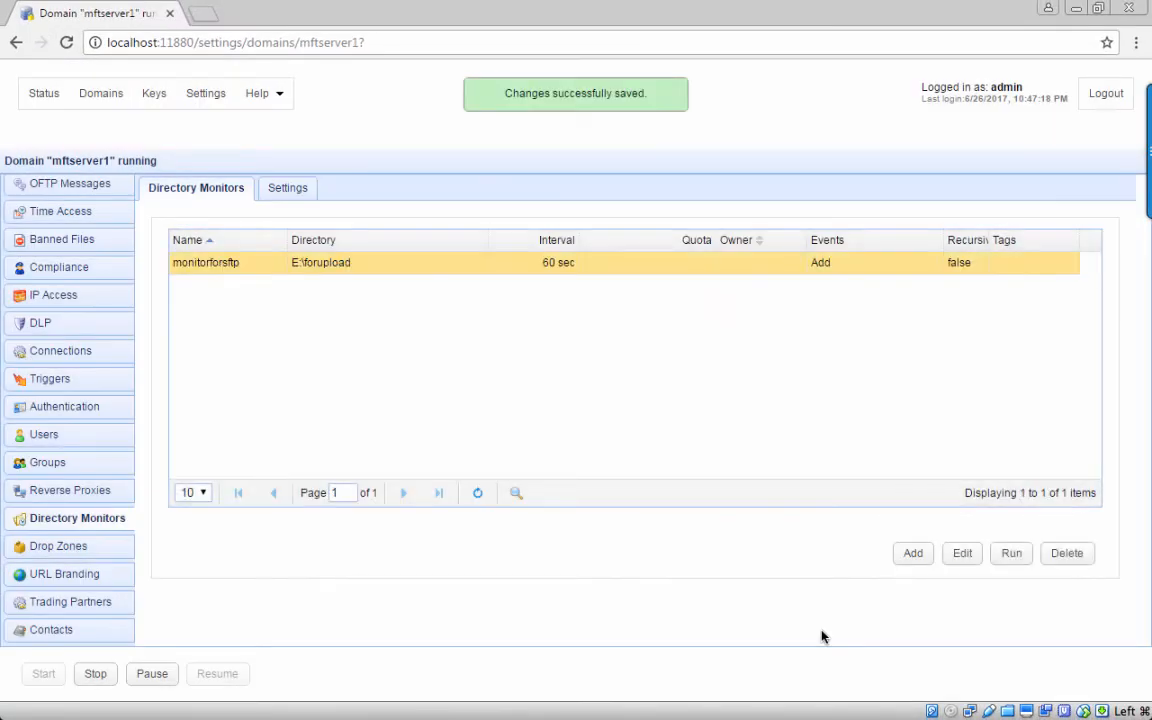
- Create trigger 'monitor and upload' on Directory Monitor File Added with condition MonitorName = "monitorforsftp"
left_click(50, 378)
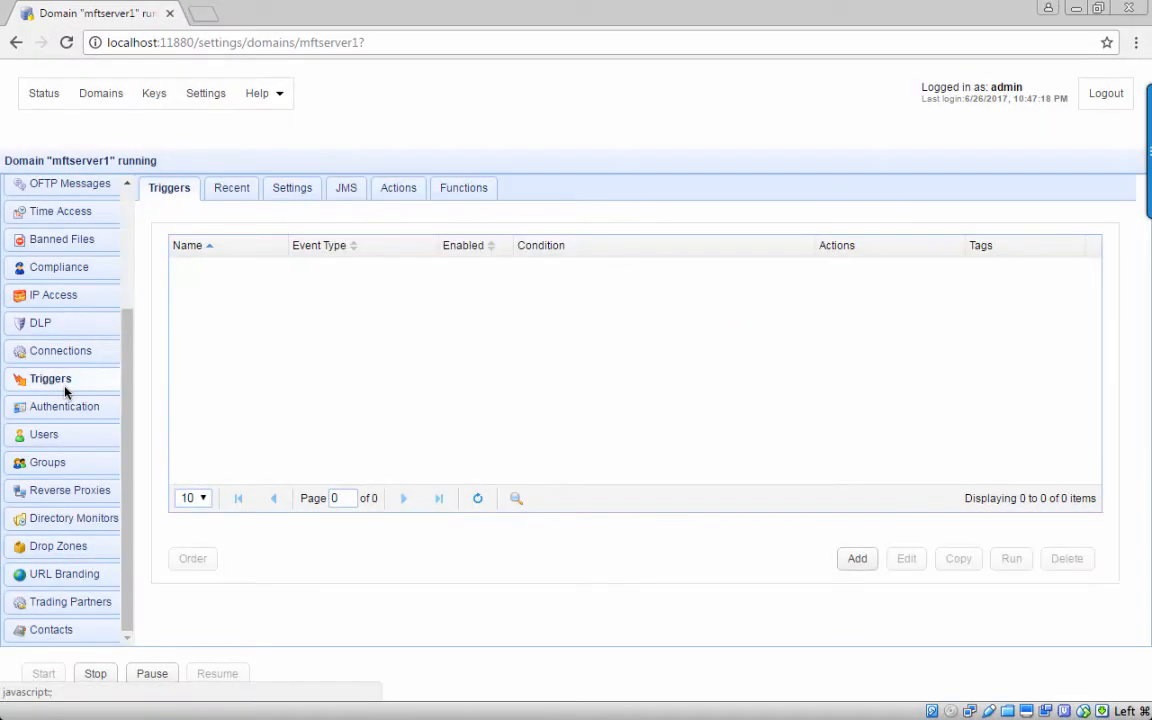
left_click(856, 558)
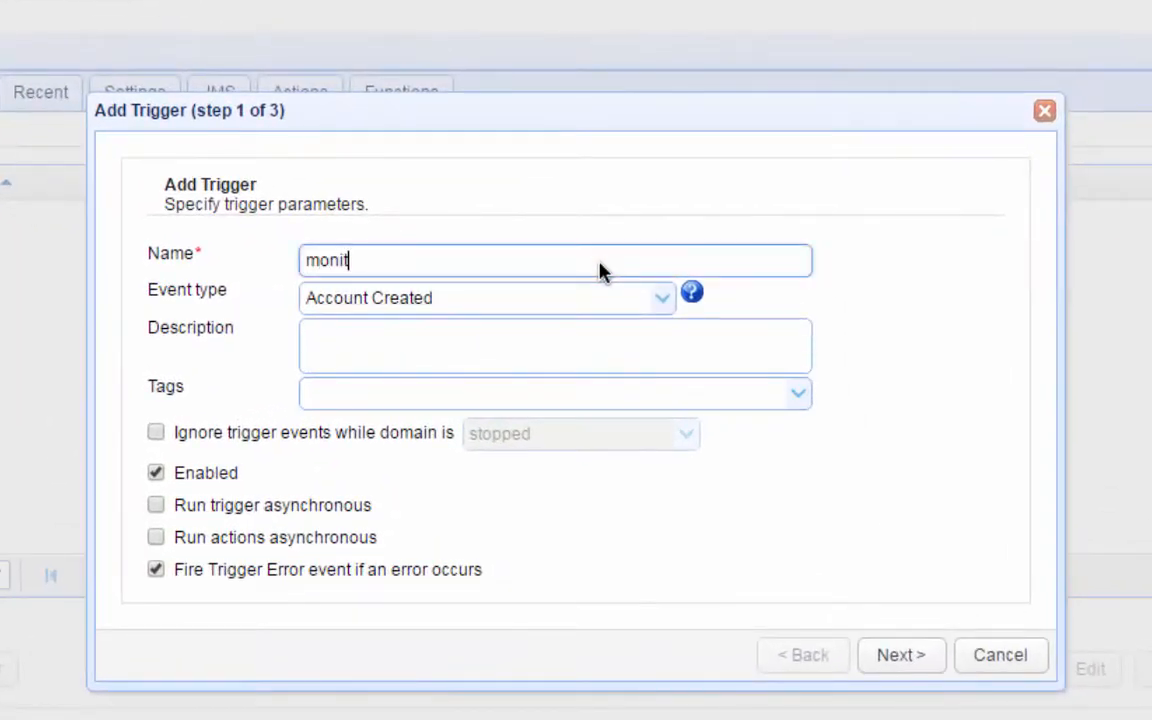
left_click(662, 297)
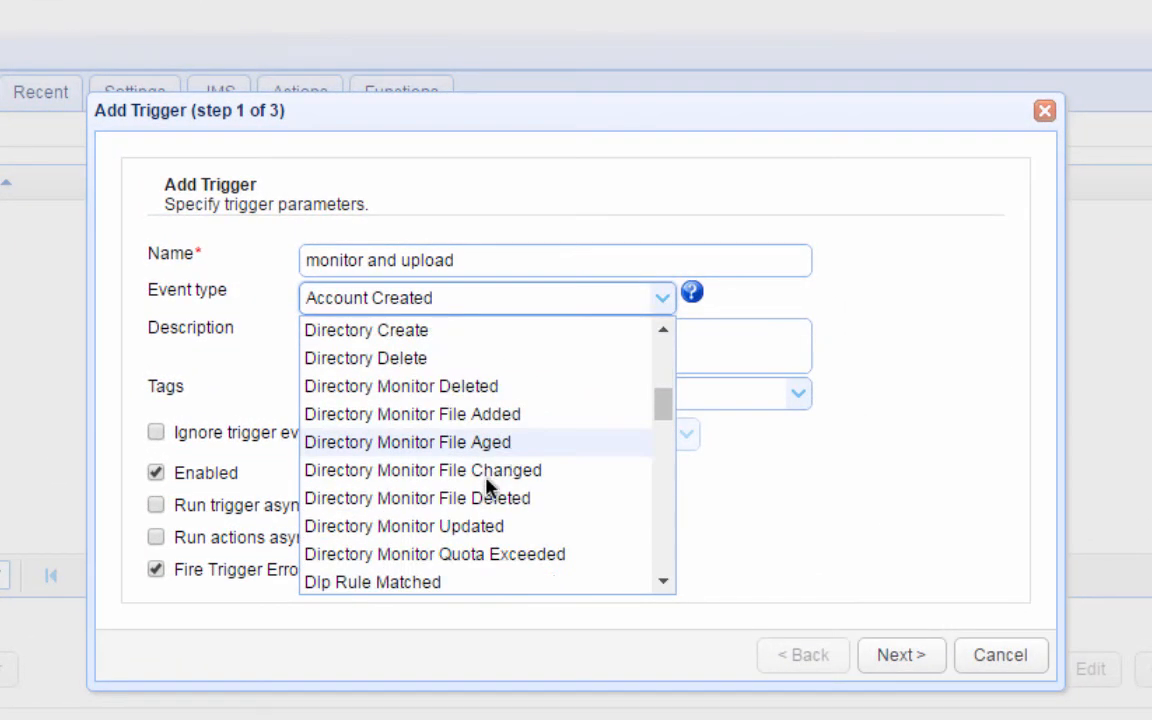
left_click(412, 413)
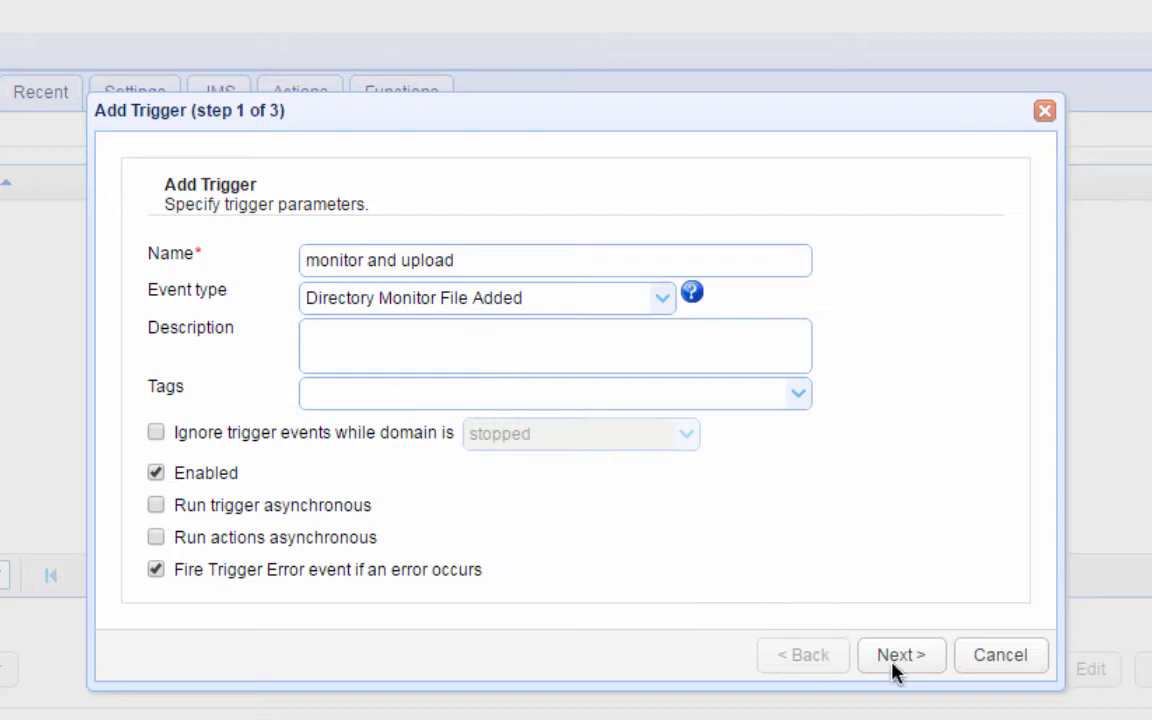
left_click(899, 654)
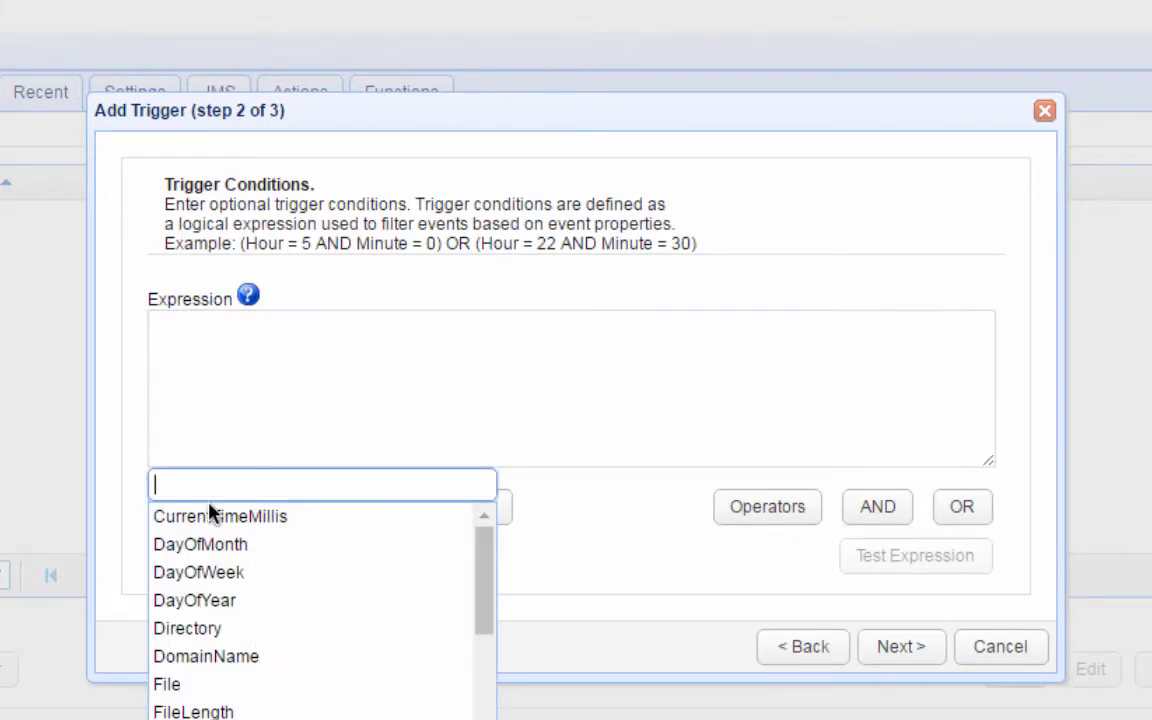
scroll("down", 3)
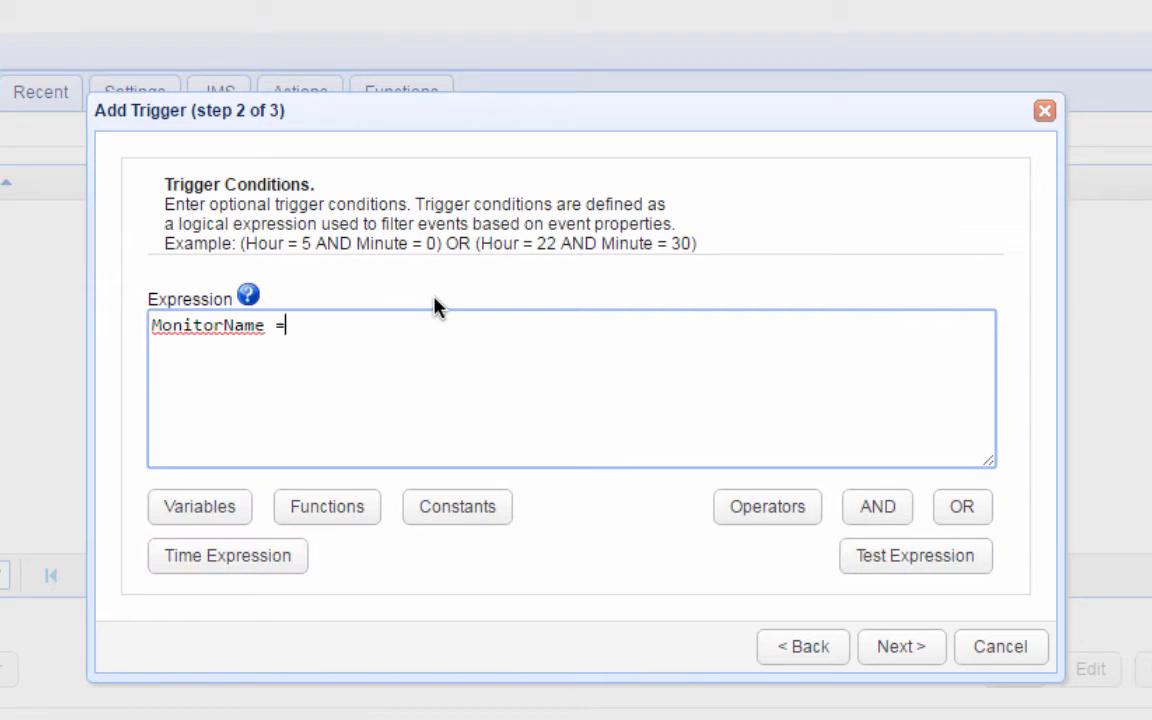
type("\"monitorforsftp")
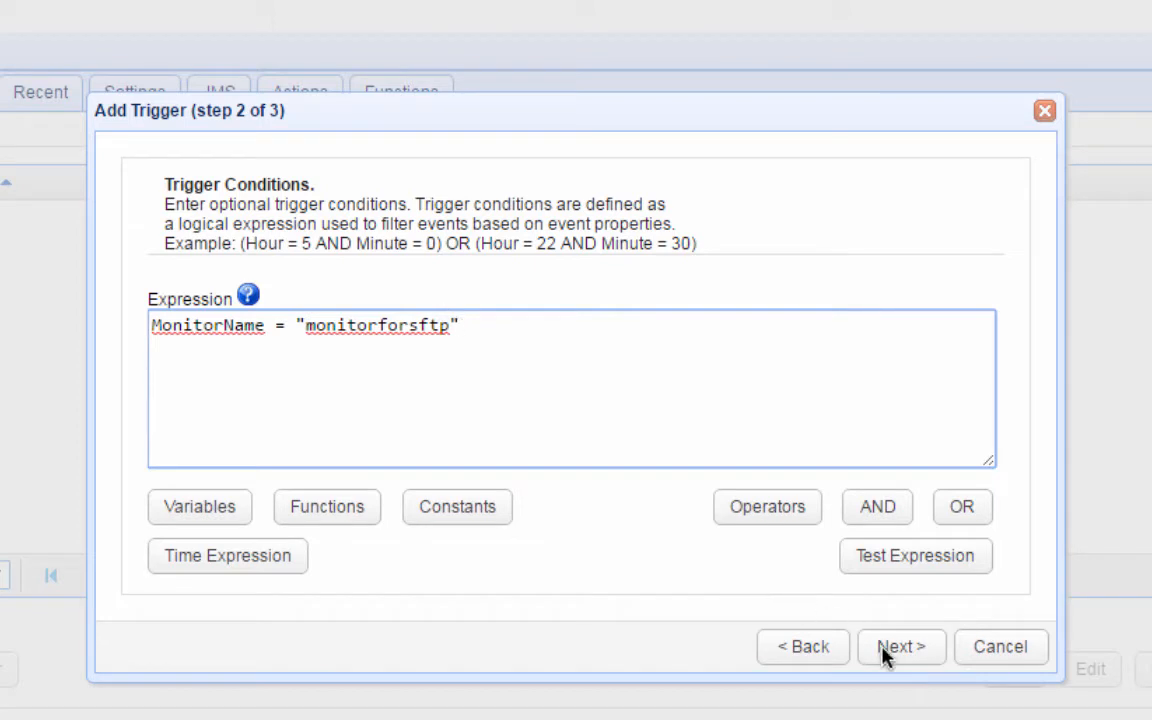
- Add a new trigger action of type Sftp File Upload
left_click(898, 647)
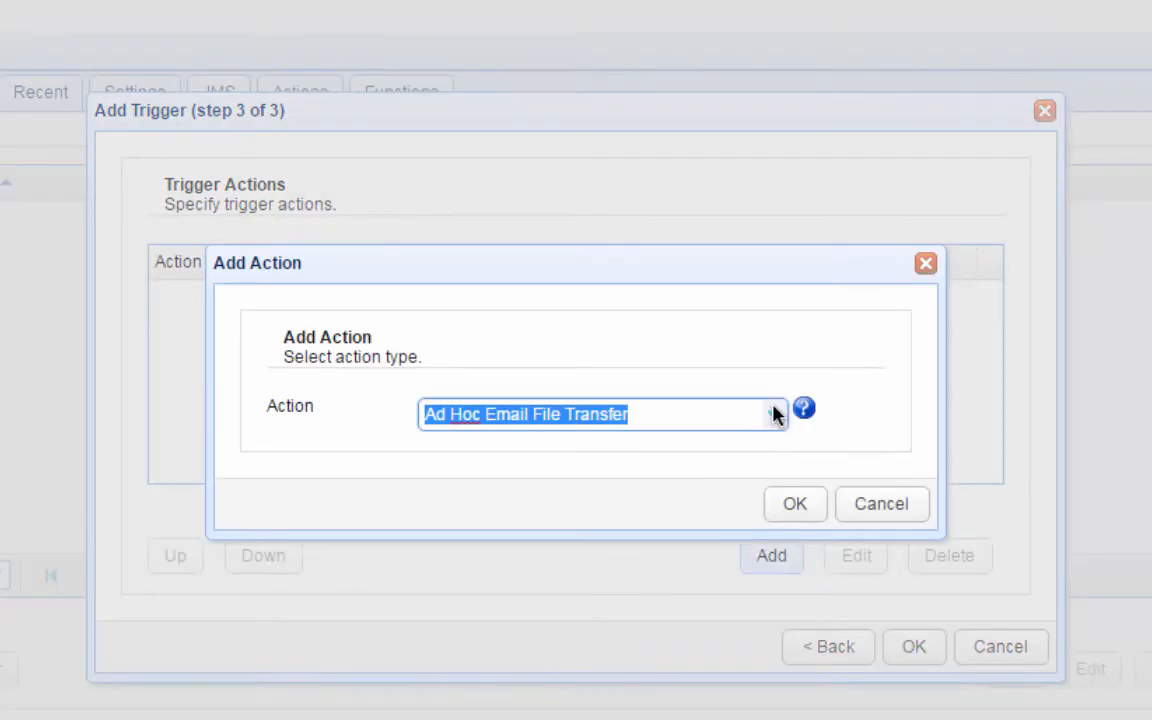
left_click(775, 414)
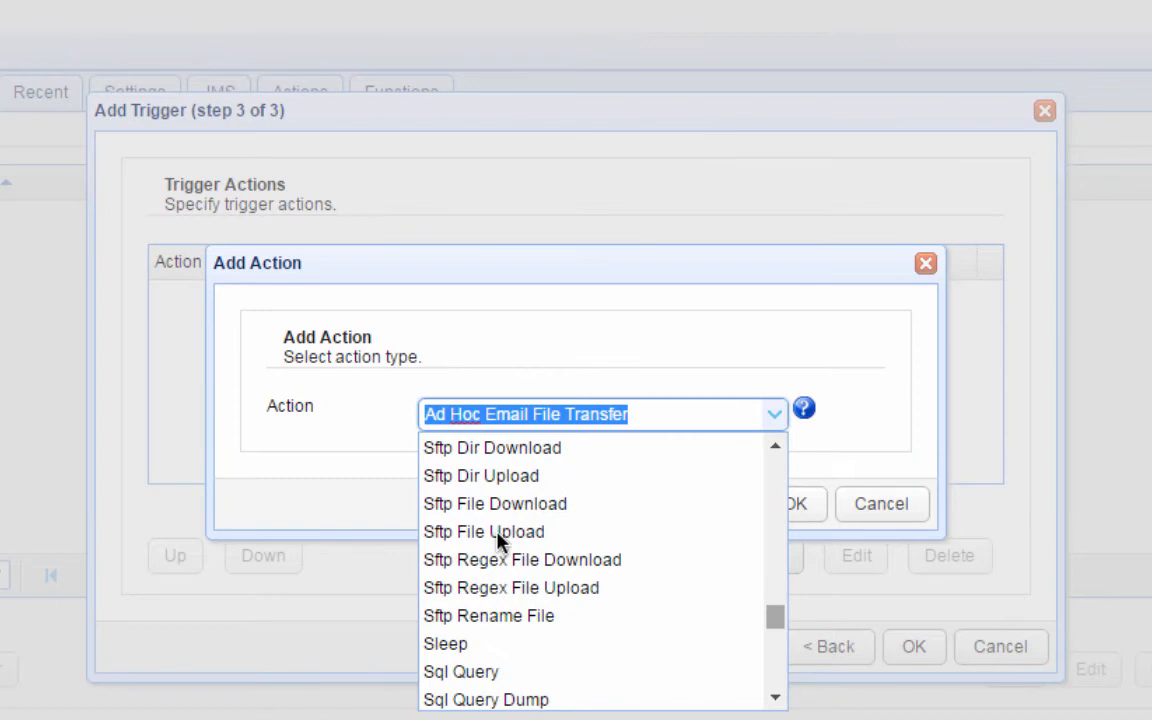
left_click(483, 531)
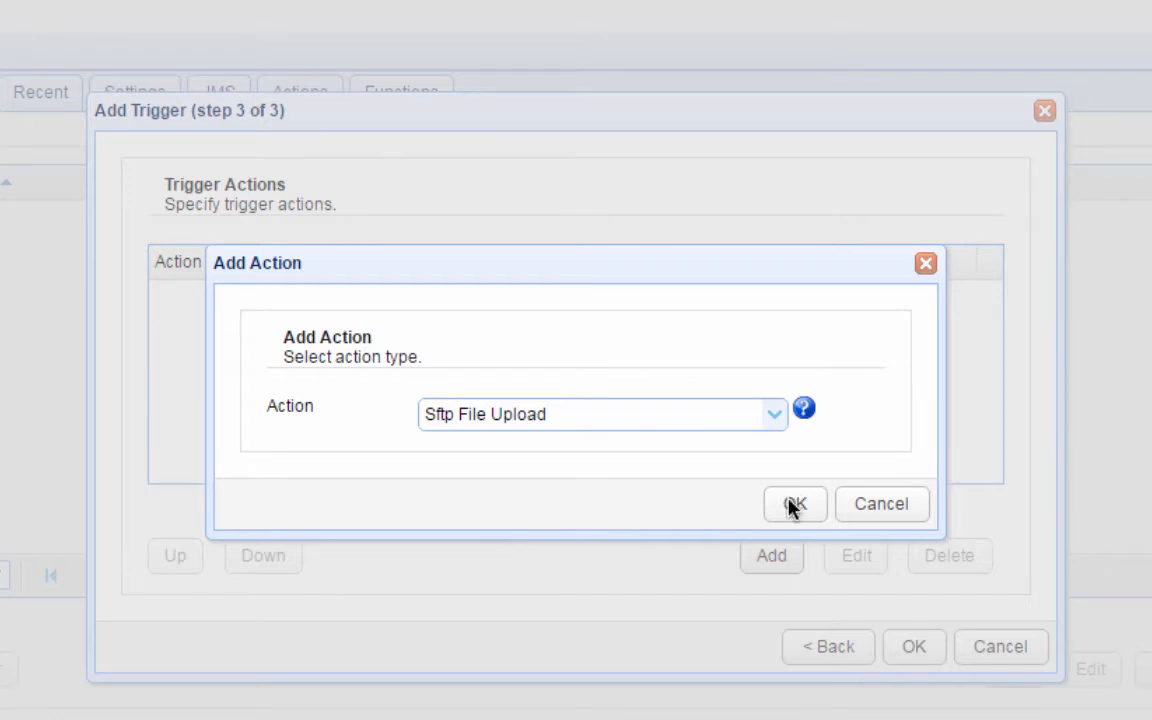
- Set the SFTP upload host to 192.168.100.102 with username sftpuser
left_click(795, 504)
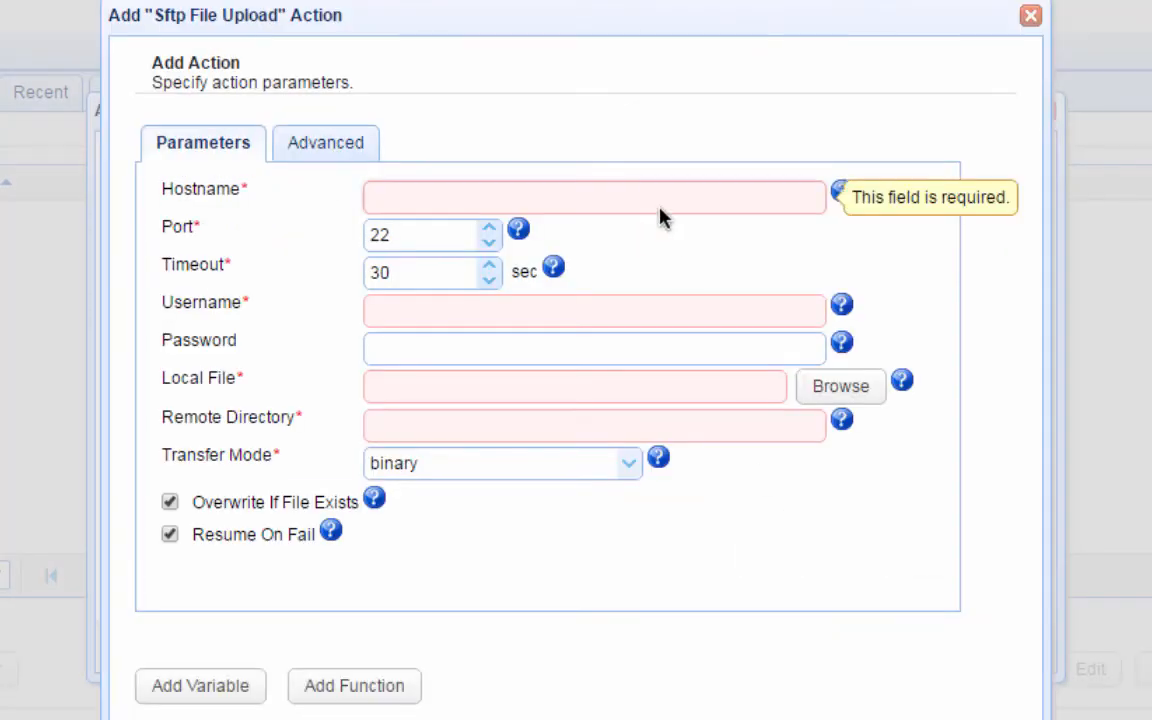
type("192.168.100.102")
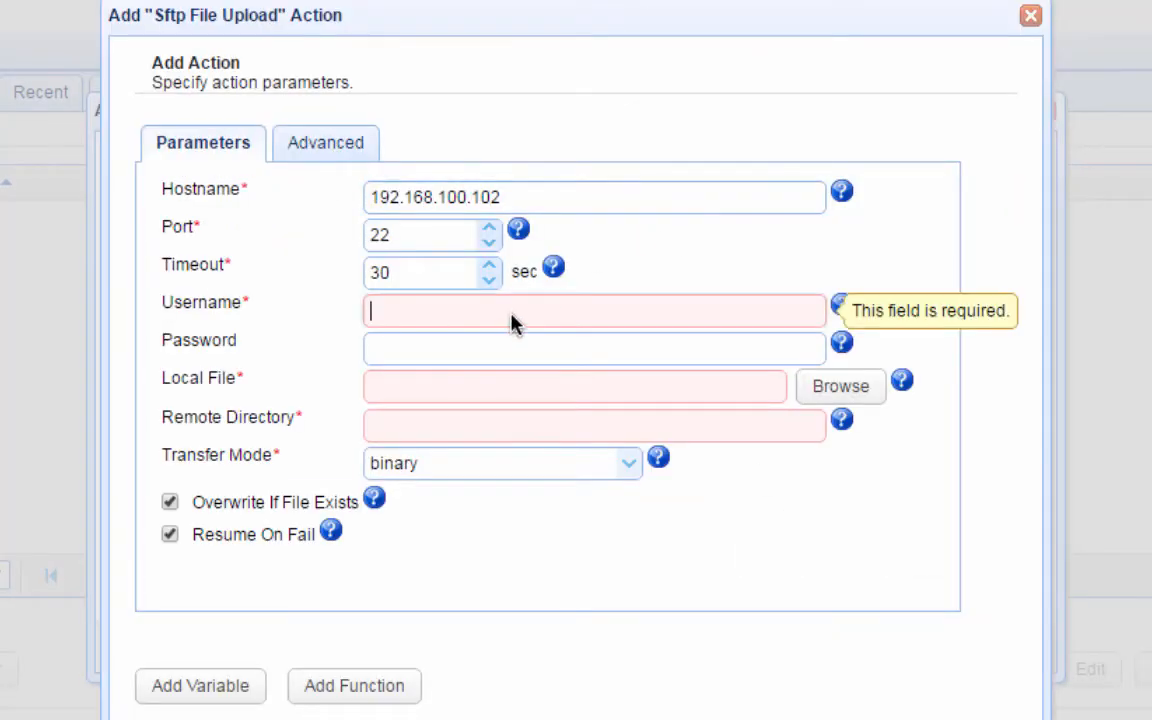
type("sftpuser")
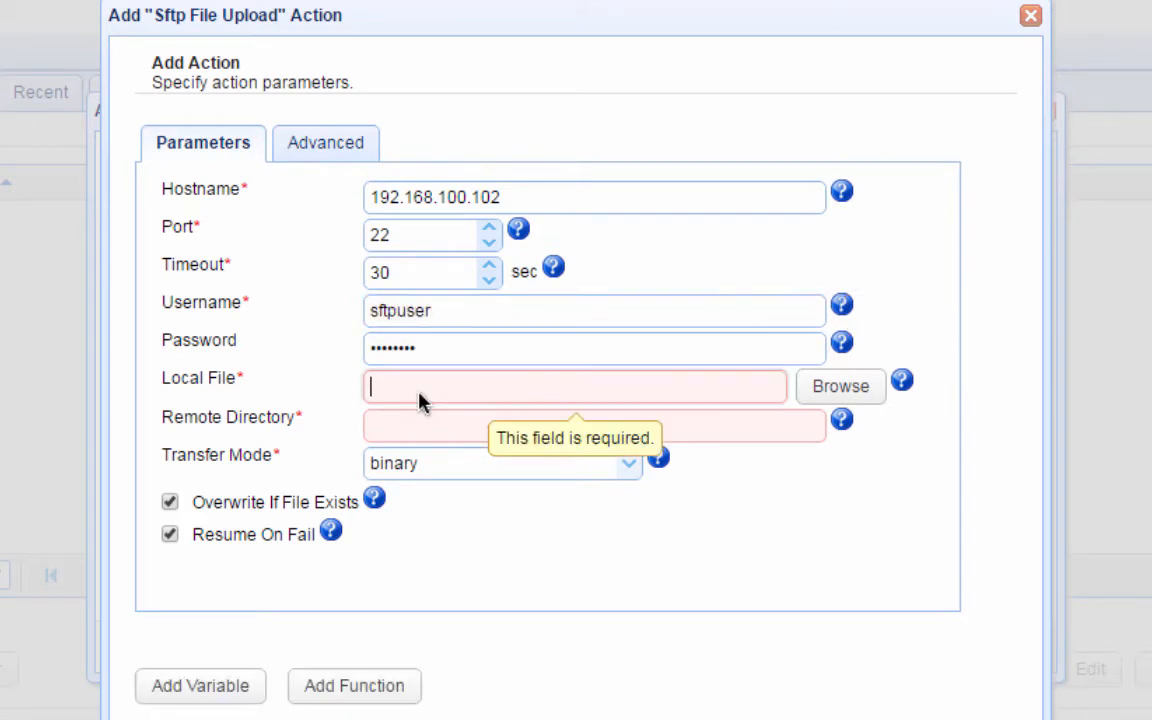
- Use %File% as the local file and / as remote directory, then save action and trigger
left_click(200, 686)
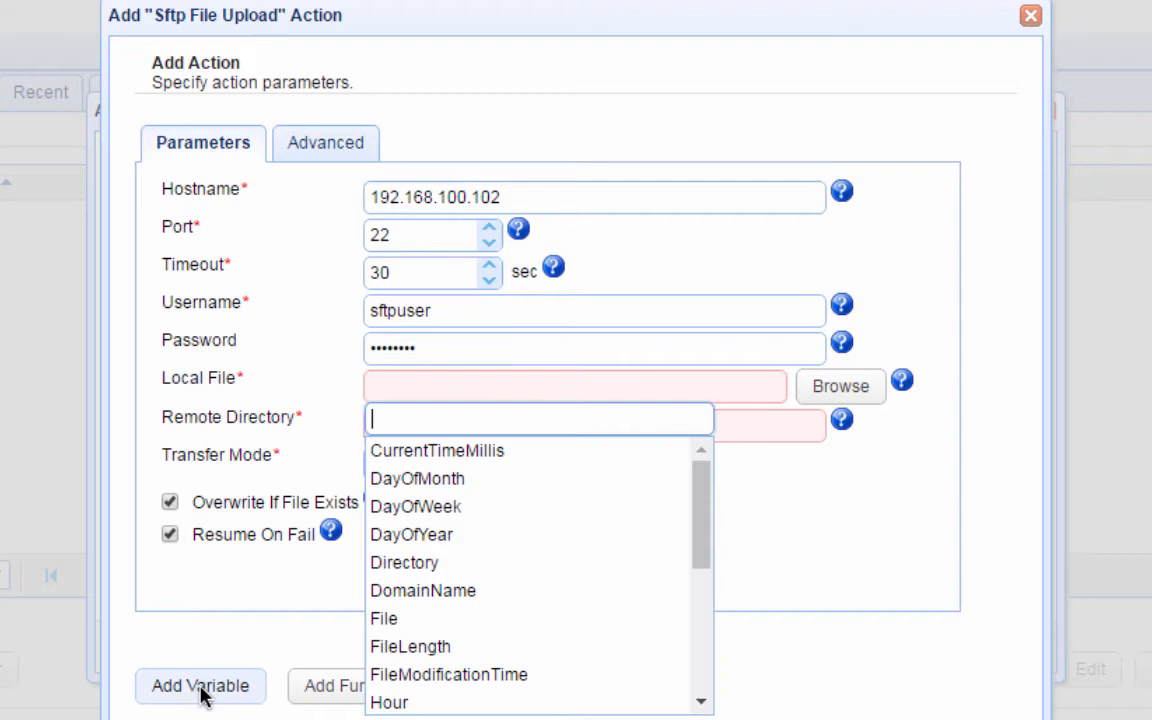
mouse_move(400, 625)
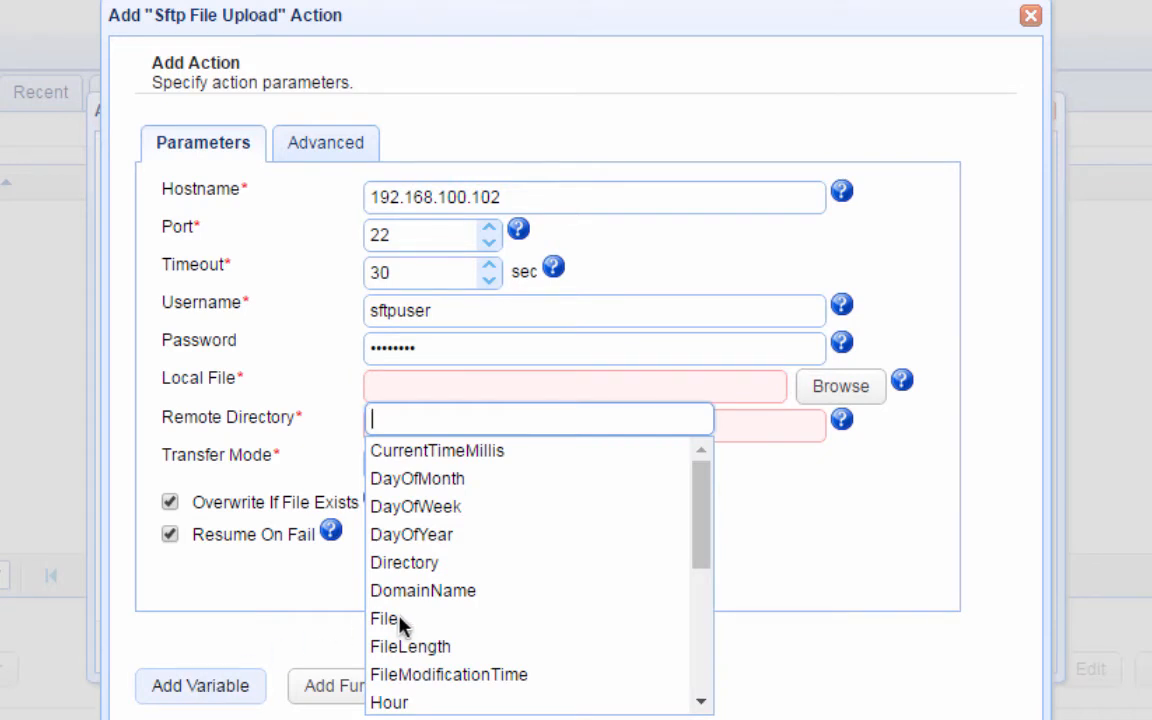
left_click(384, 618)
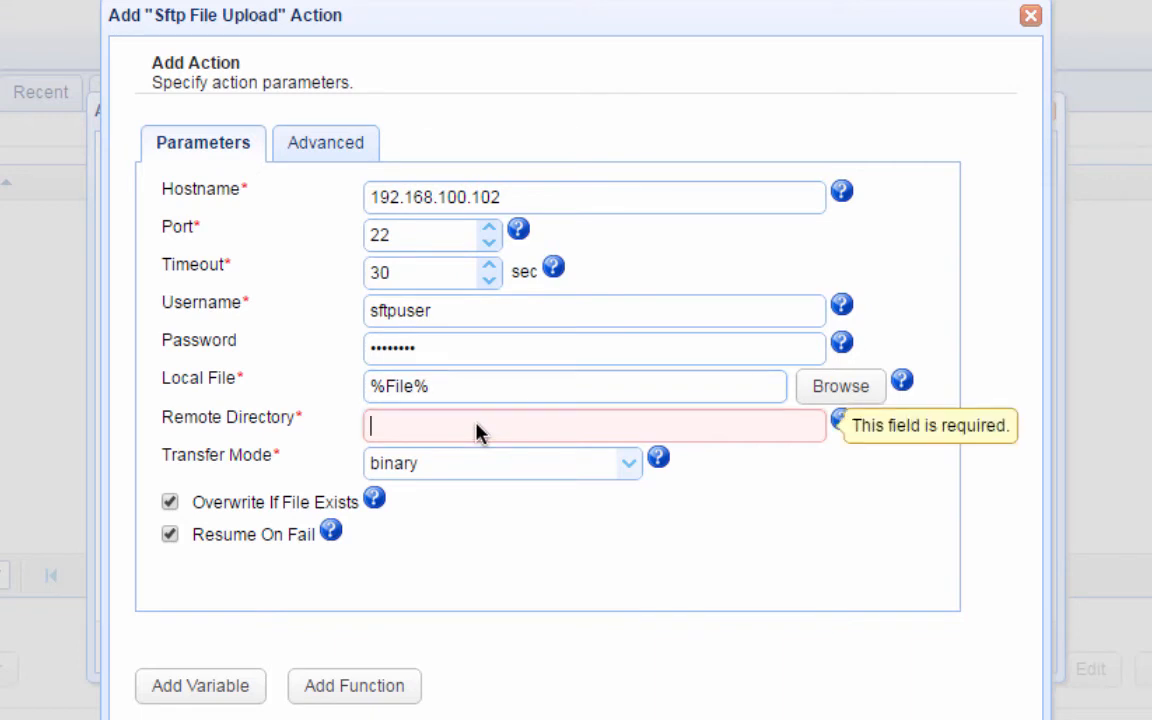
type("/")
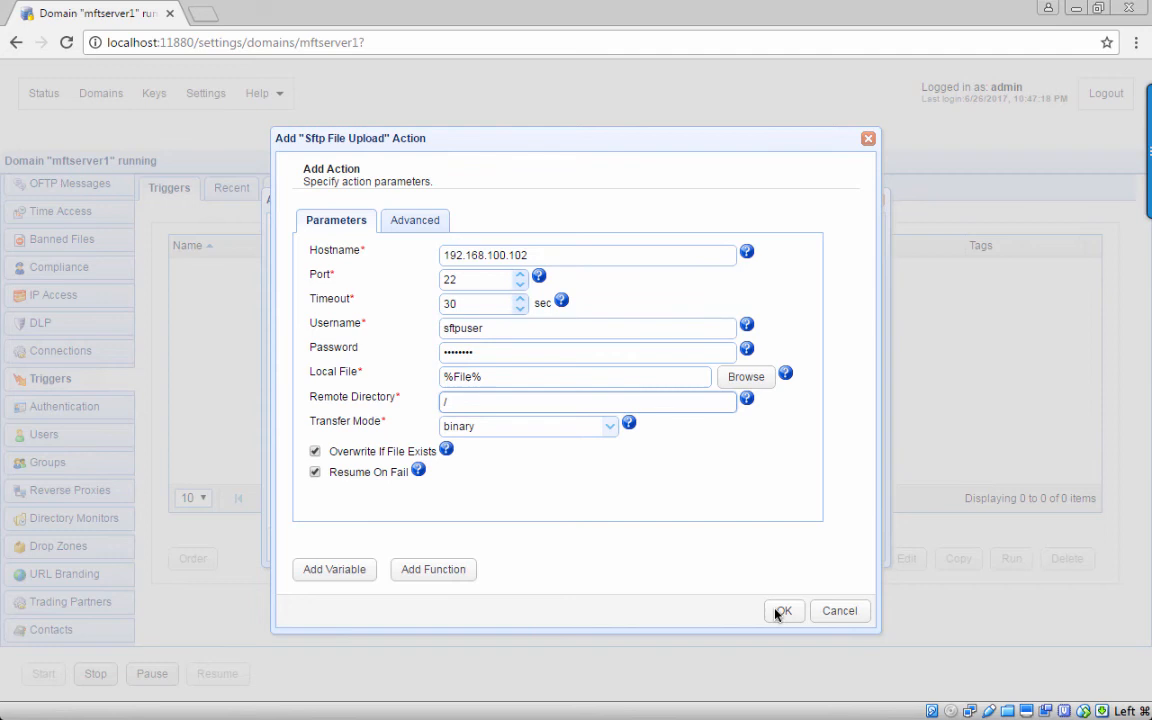
left_click(784, 610)
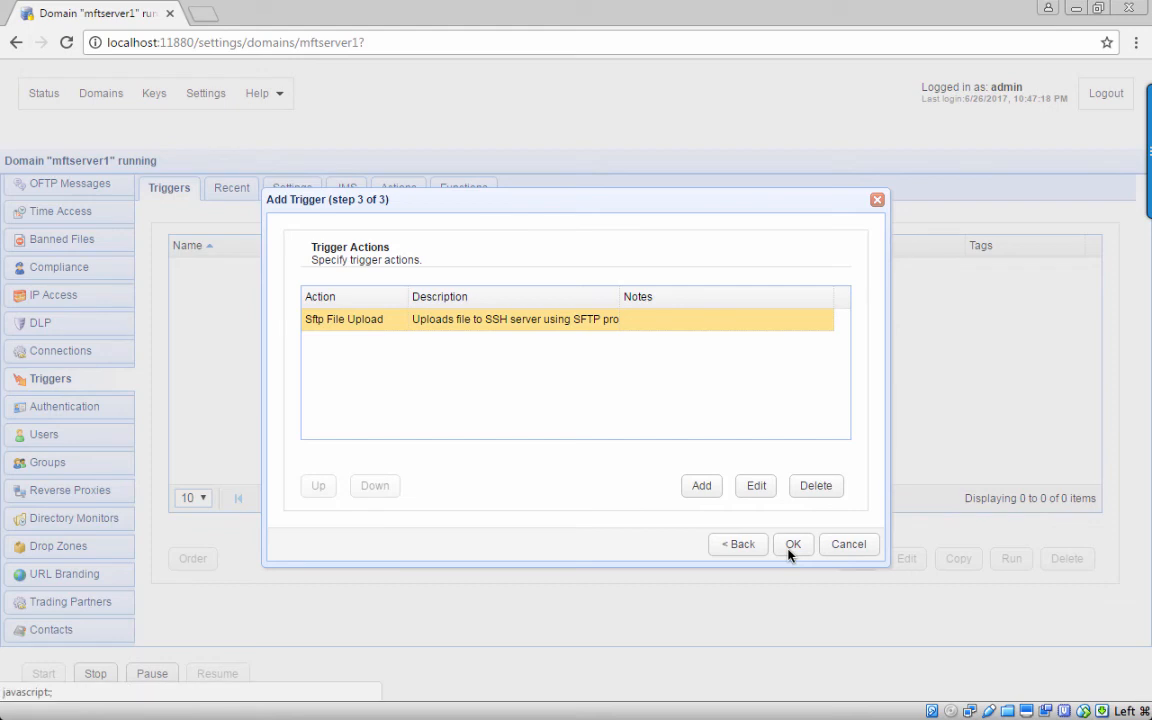
left_click(792, 543)
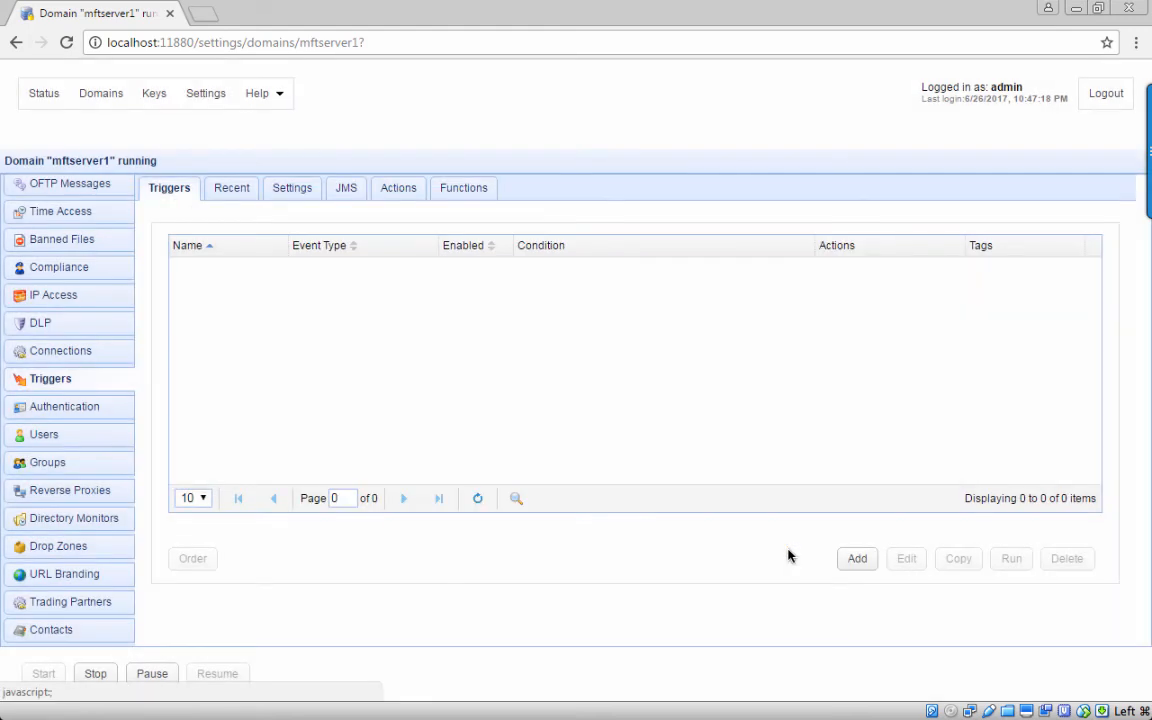